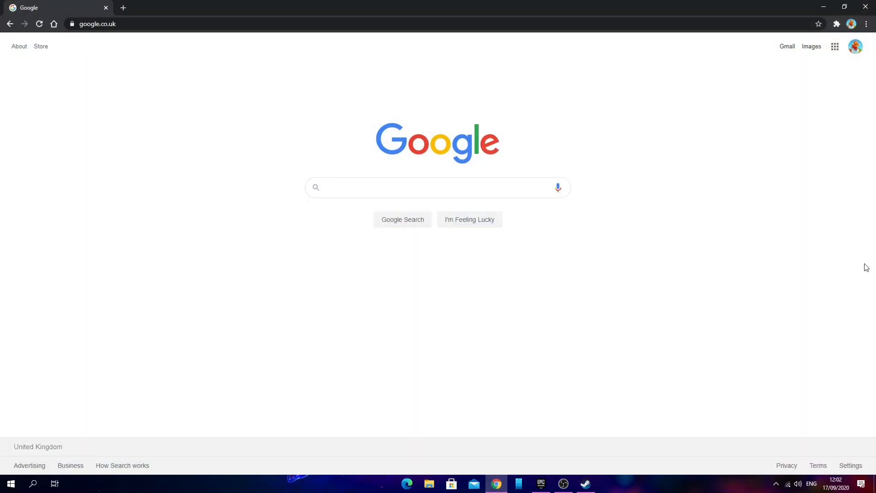
- Search Google for 'among us' to find its Steam store page
type("among us")
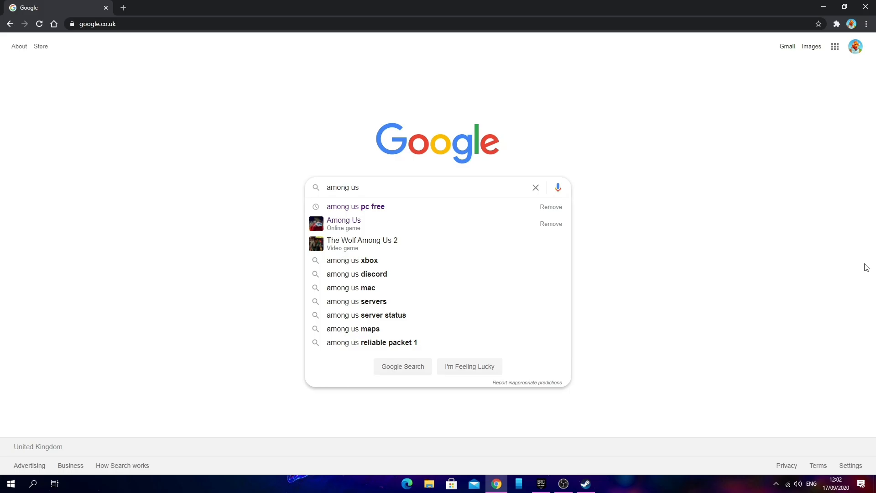
left_click(402, 366)
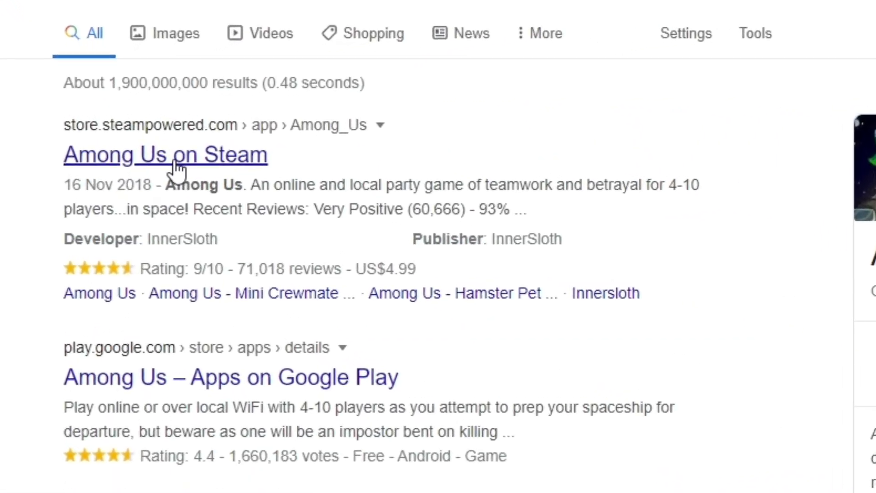
- Open the Among Us Steam page (£3.99) and review its description and system requirements
left_click(165, 154)
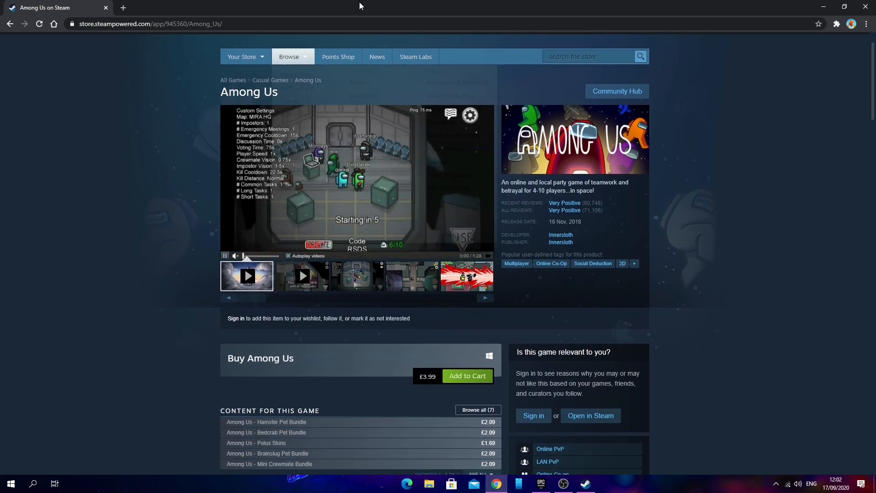
scroll("down", 3)
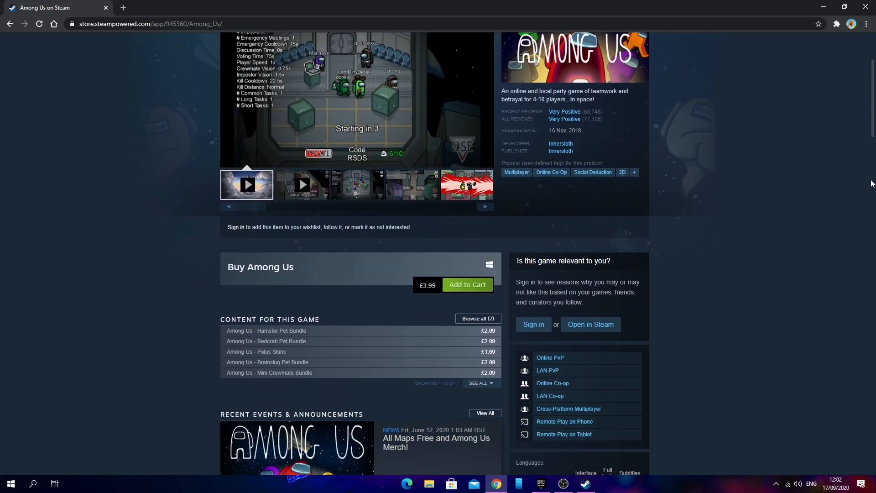
scroll("down", 3)
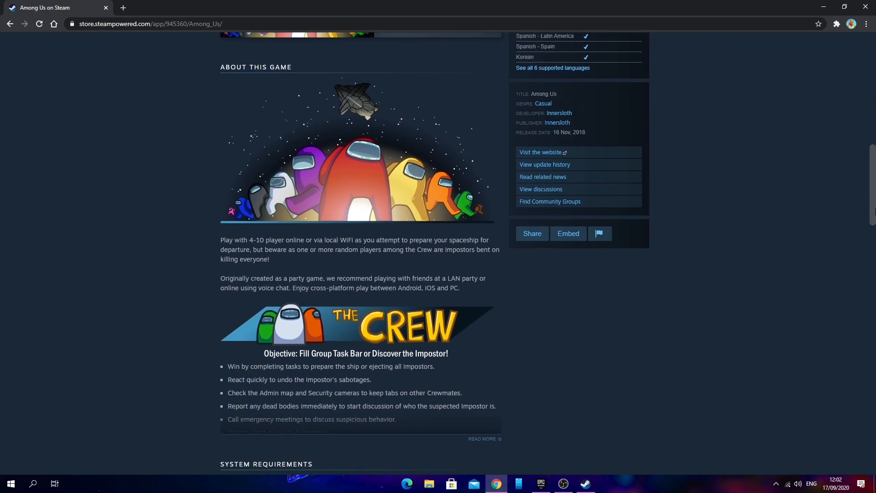
scroll("down", 3)
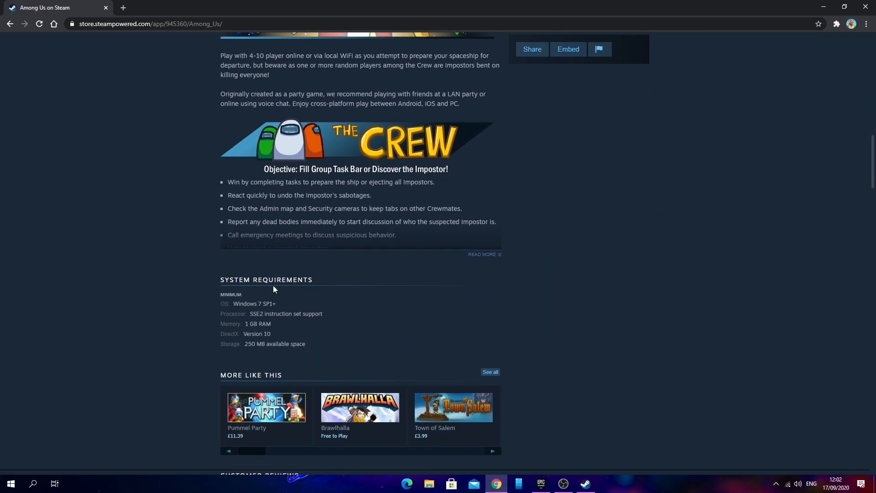
scroll("up", 3)
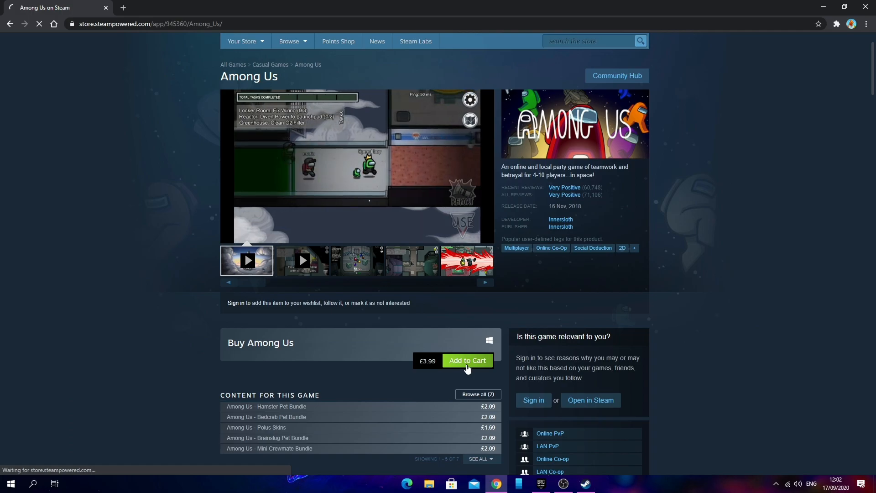
- Add Among Us to the cart, purchase it for myself, and download the Steam installer
left_click(466, 361)
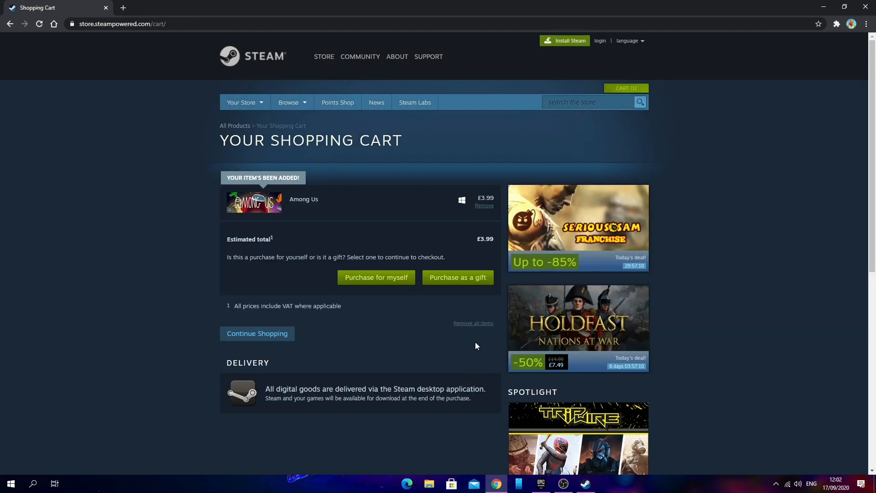
left_click(376, 277)
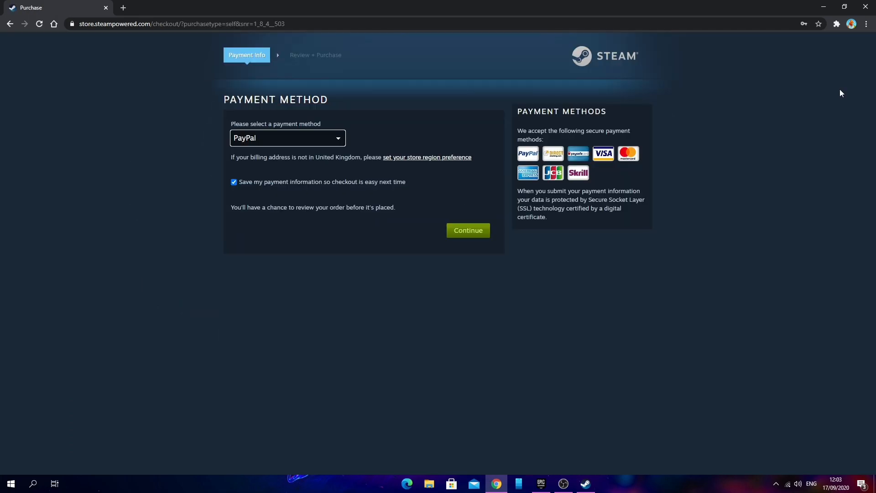
left_click(287, 138)
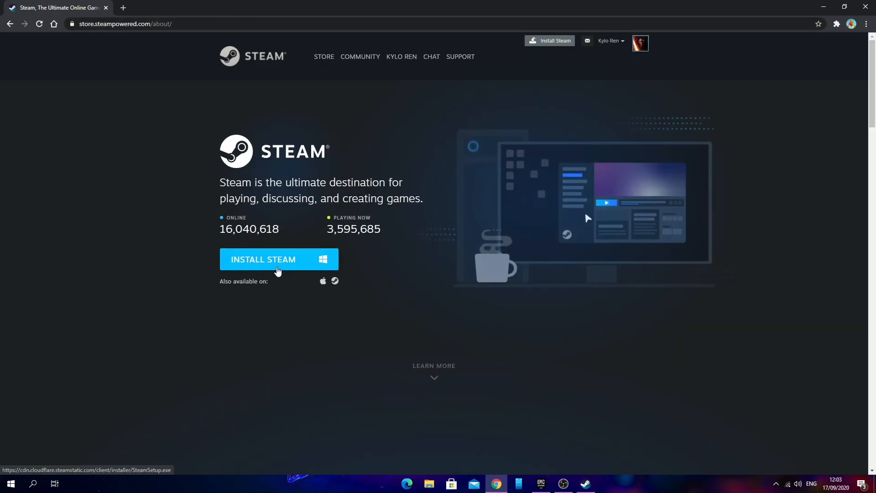
left_click(279, 260)
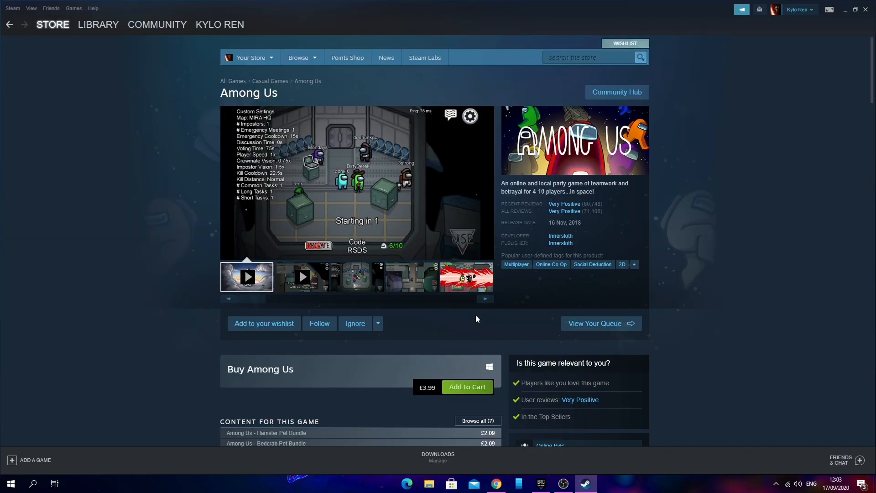
- Search the Steam client store for 'among us' and go to the Library home listing CS:GO
left_click(98, 24)
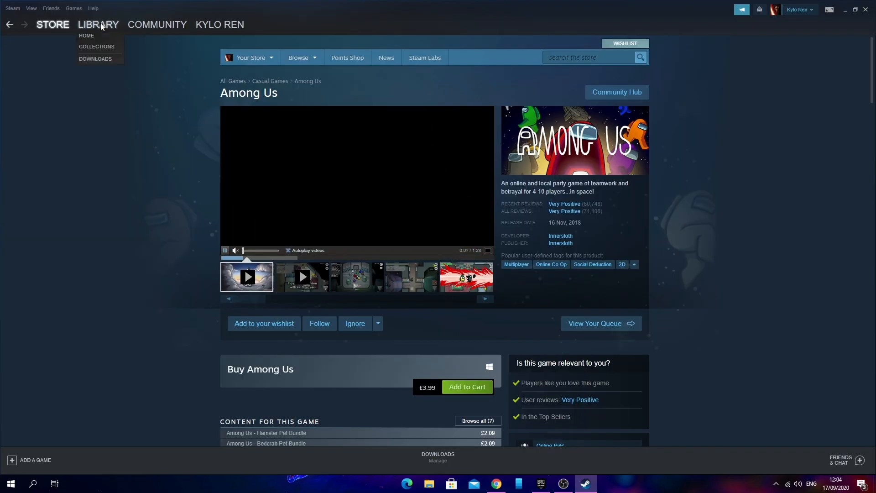
left_click(587, 57)
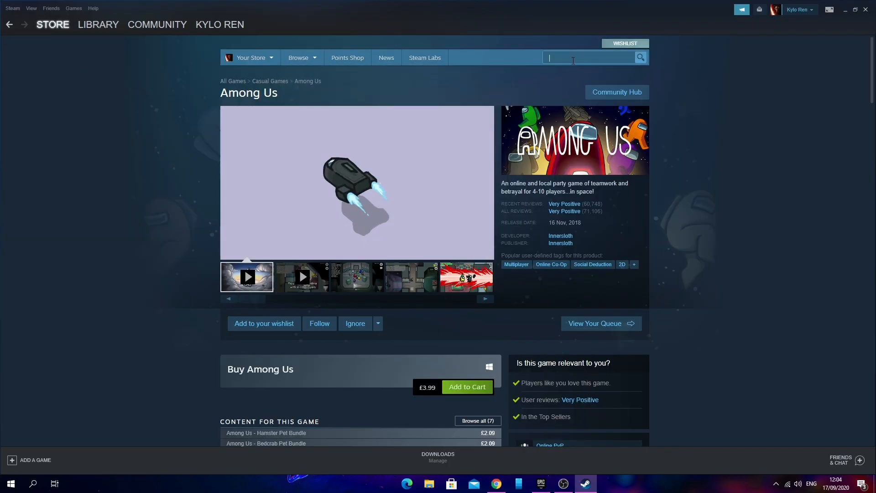
type("among us")
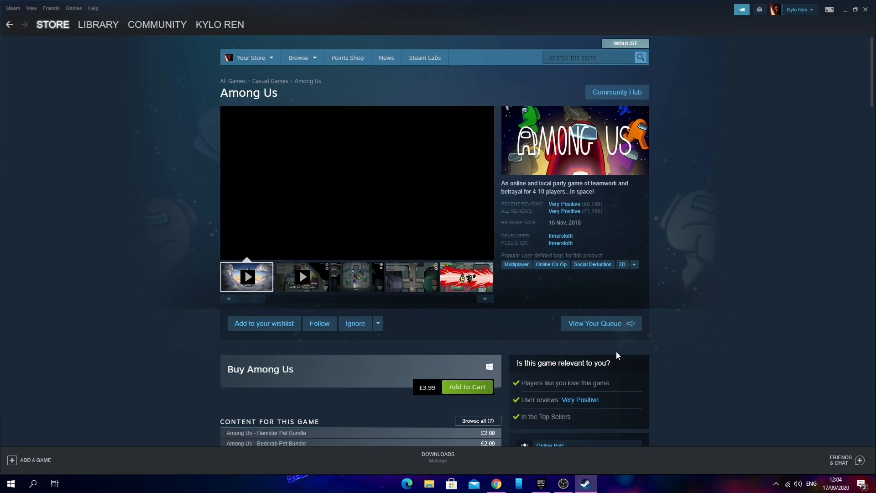
scroll("down", 3)
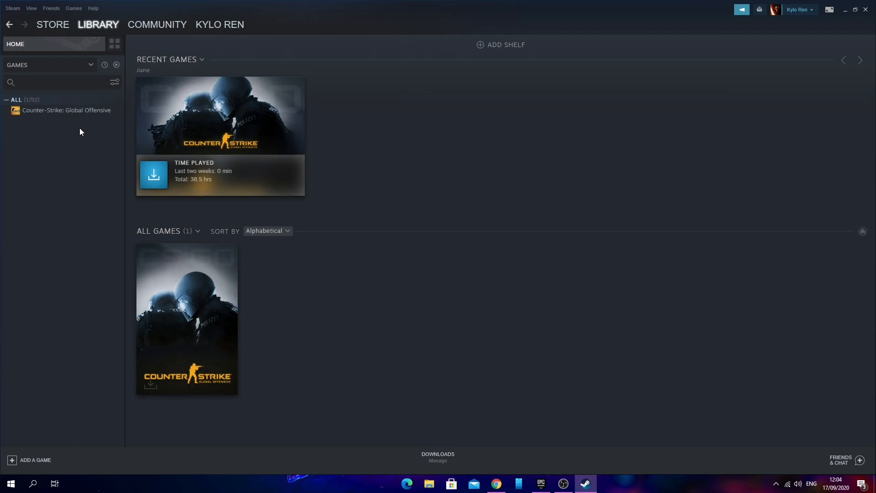
- Install Counter-Strike: Global Offensive from the library, starting its 9.7 GB download
left_click(66, 110)
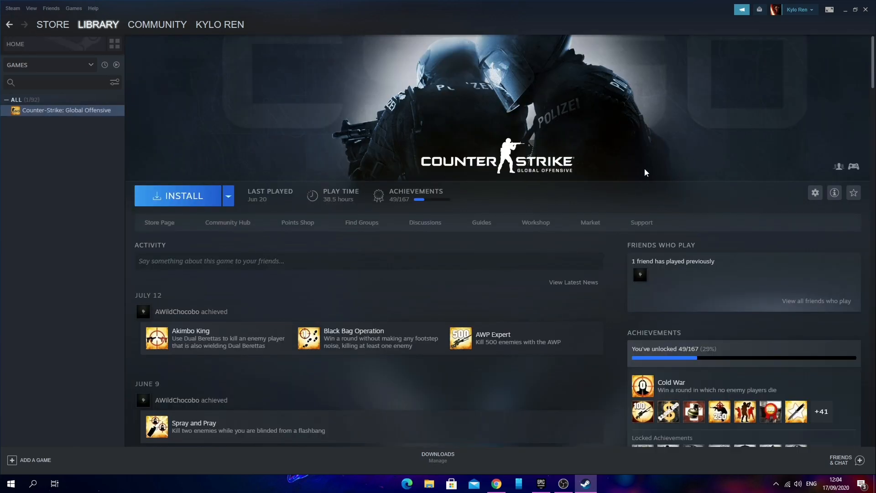
mouse_move(203, 200)
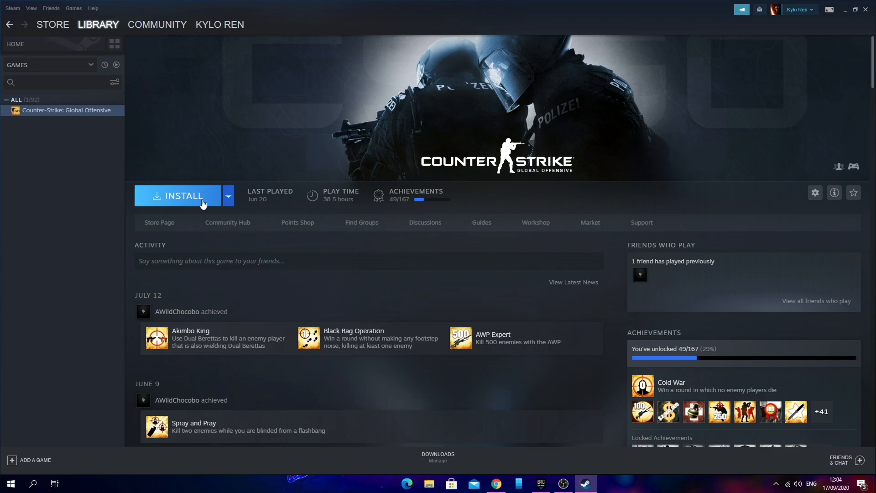
left_click(178, 195)
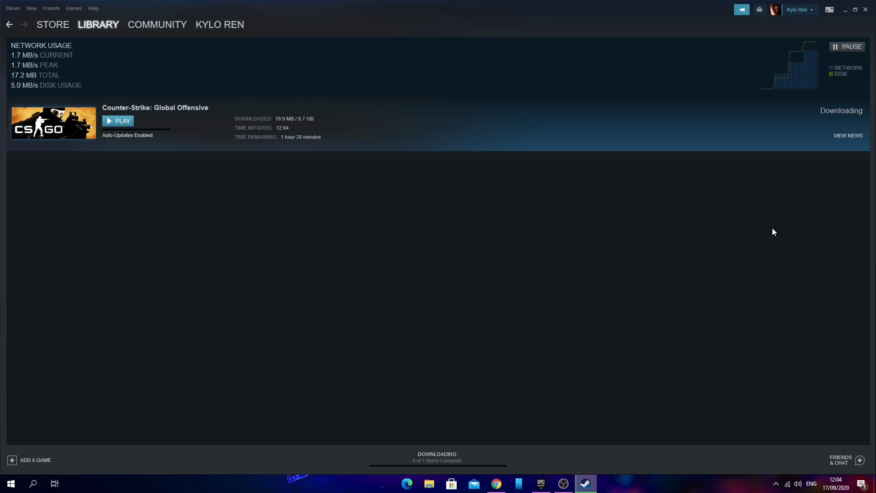
left_click(847, 46)
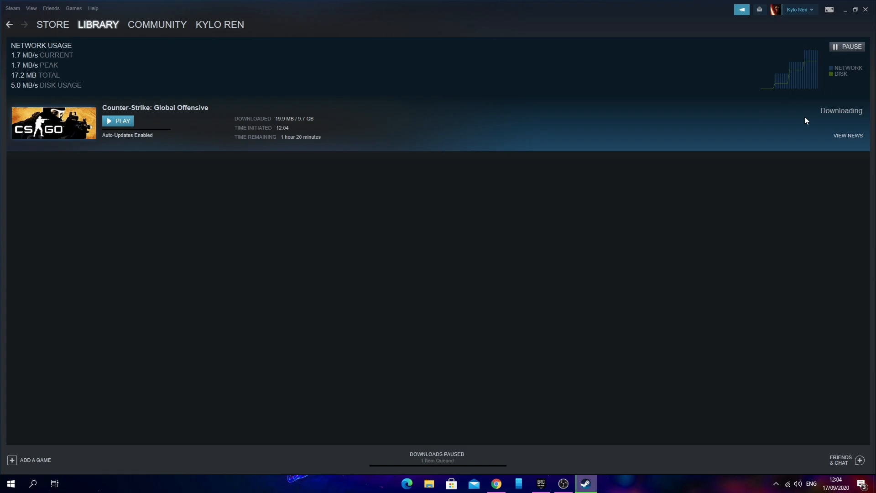